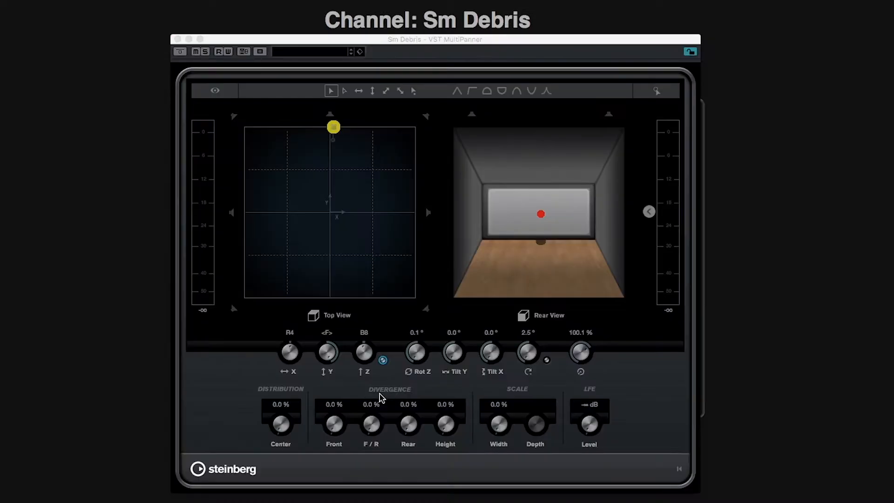
{"action": "mouse_move", "coordinate": [498, 74]}
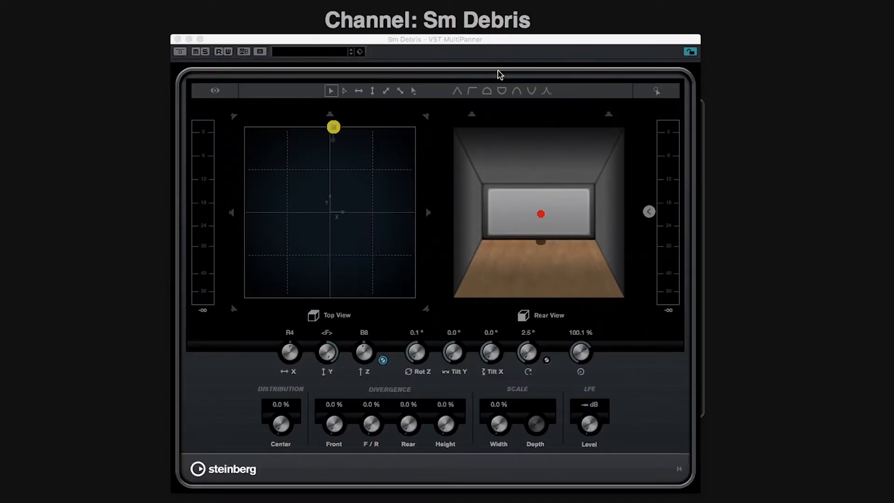
{"action": "mouse_move", "coordinate": [517, 91]}
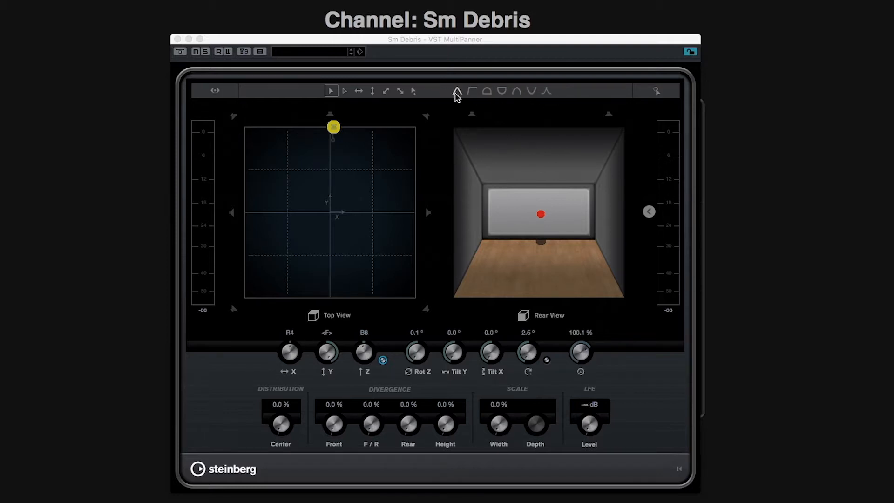
{"action": "mouse_move", "coordinate": [456, 91]}
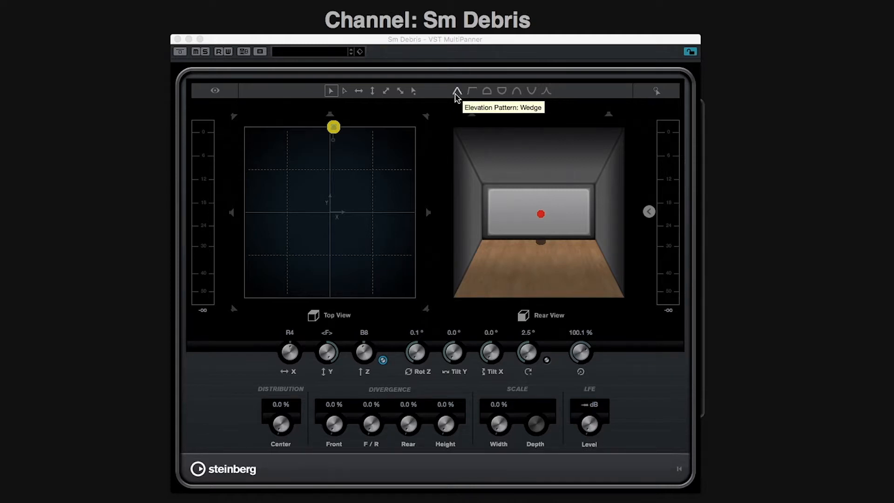
- Switch the elevation pattern to Wedge so the Sm Debris source drops to floor level
{"action": "left_click", "coordinate": [457, 91]}
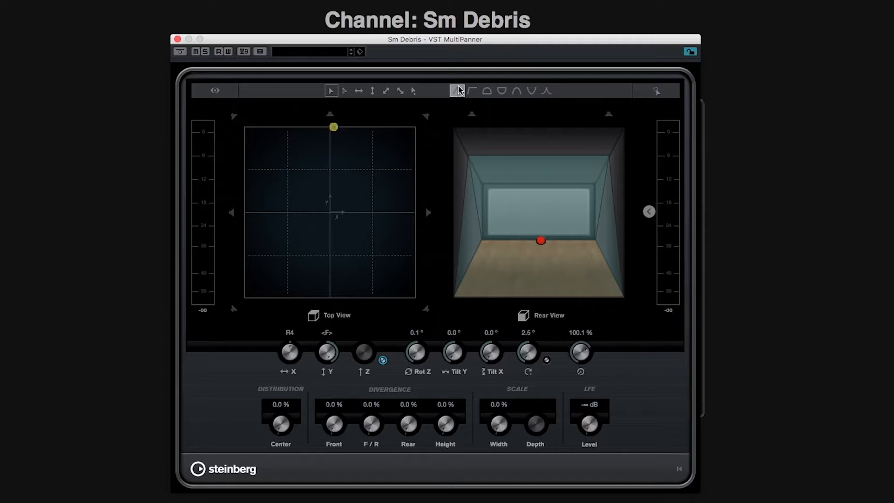
{"action": "mouse_move", "coordinate": [458, 91]}
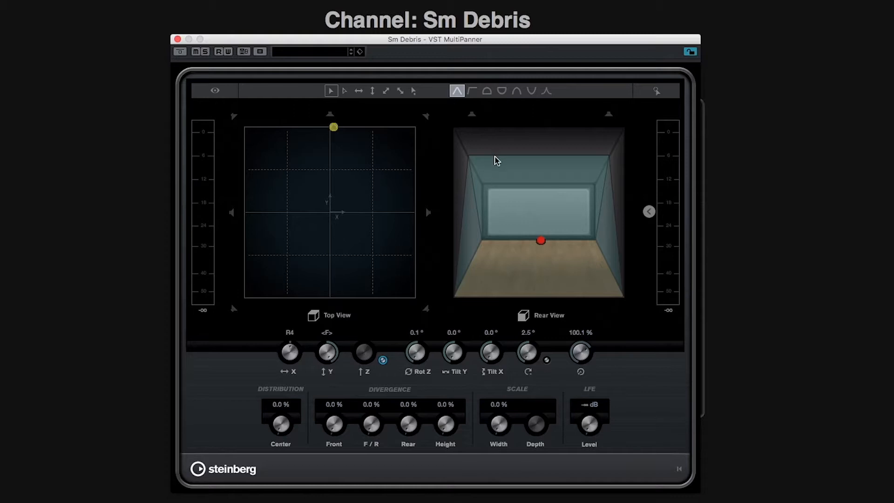
{"action": "mouse_move", "coordinate": [470, 185]}
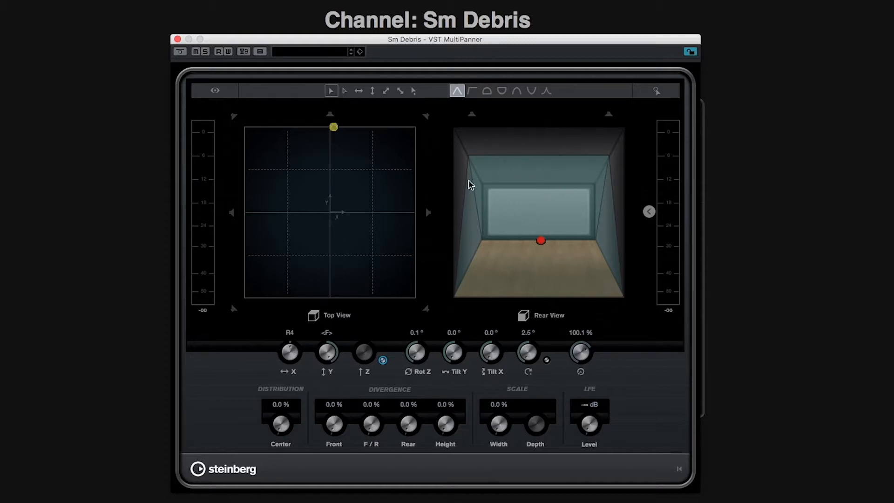
{"action": "mouse_move", "coordinate": [586, 202]}
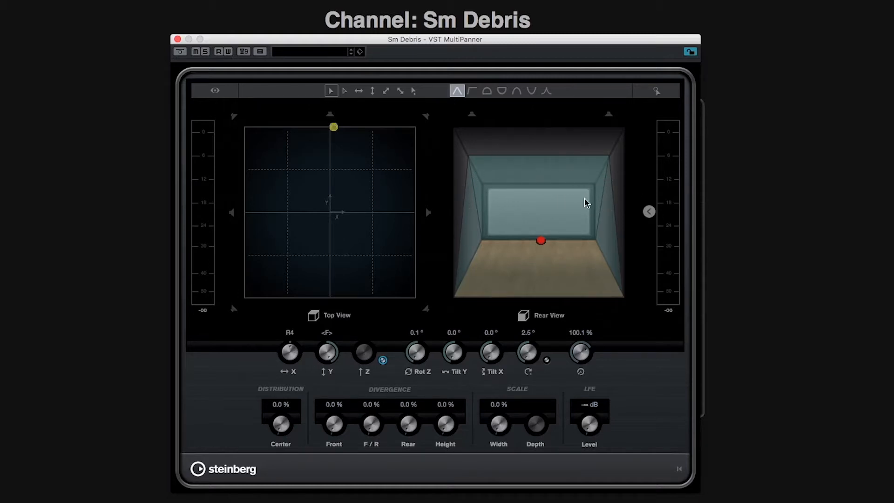
{"action": "mouse_move", "coordinate": [604, 222]}
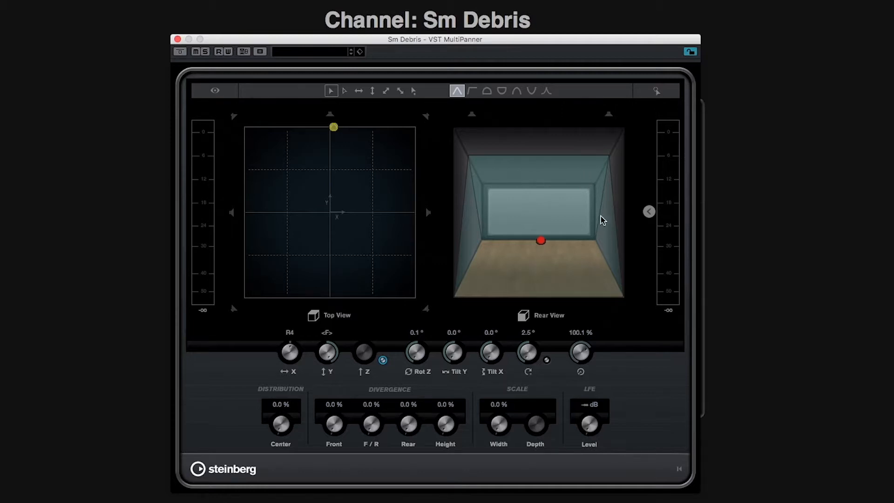
{"action": "mouse_move", "coordinate": [463, 190]}
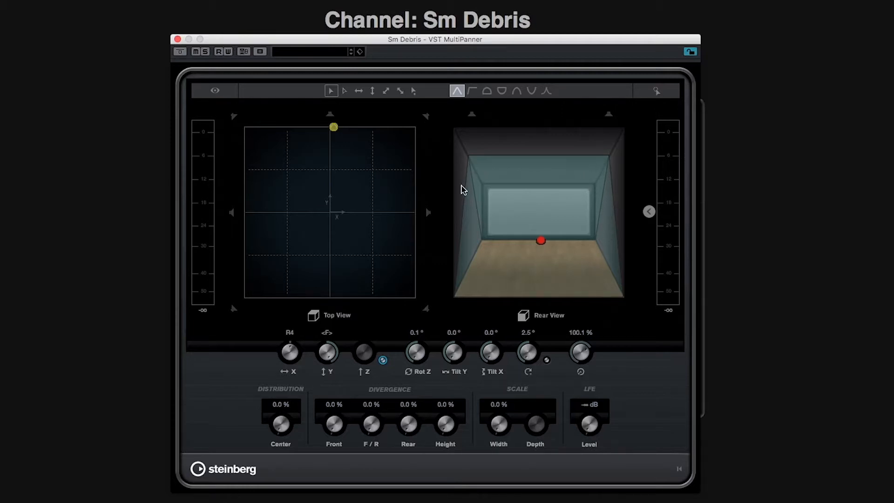
{"action": "mouse_move", "coordinate": [462, 273]}
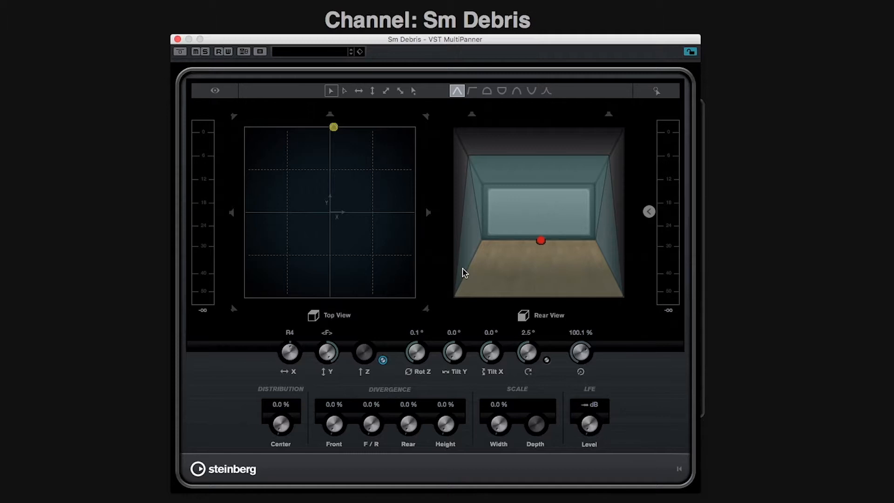
{"action": "mouse_move", "coordinate": [657, 349]}
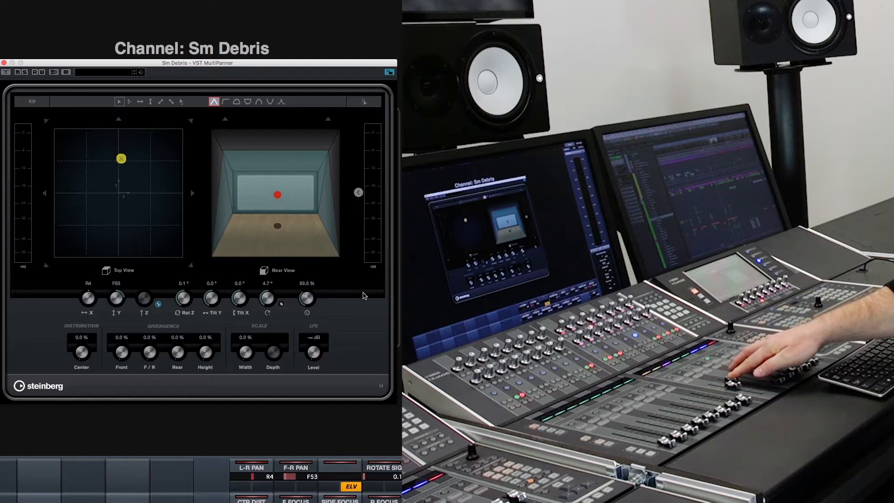
- Move the source toward the rear along the wedge, then change the pattern to Step
{"action": "left_click_drag", "start_coordinate": [121, 158], "coordinate": [122, 187]}
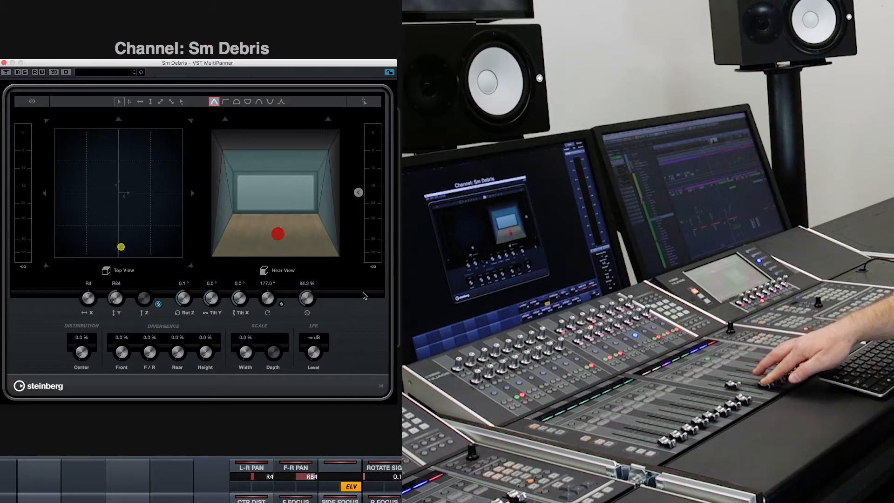
{"action": "left_click", "coordinate": [226, 102]}
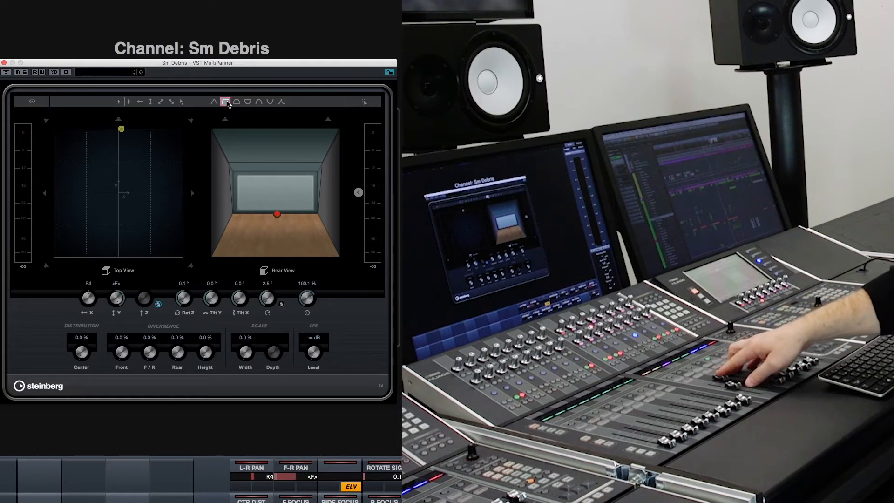
- Pull the source back to the rear edge so it steps up to the ceiling, then choose Sphere
{"action": "left_click_drag", "start_coordinate": [121, 128], "coordinate": [122, 147]}
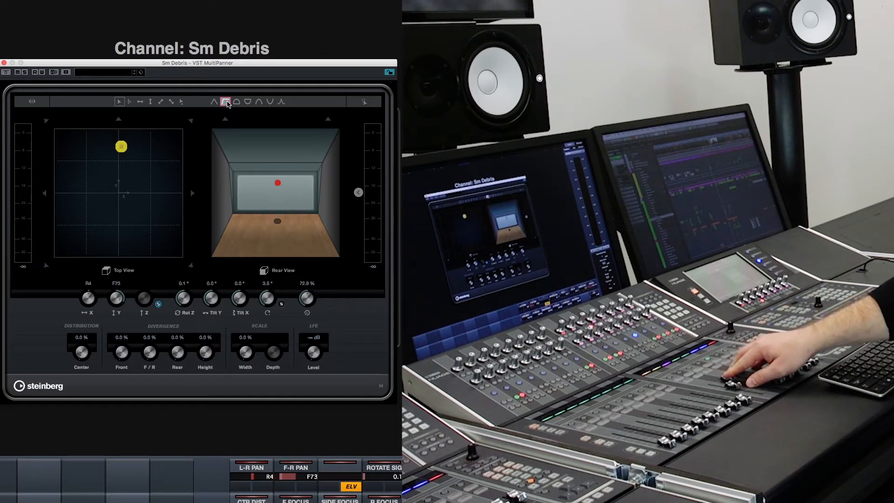
{"action": "left_click_drag", "start_coordinate": [121, 147], "coordinate": [121, 157]}
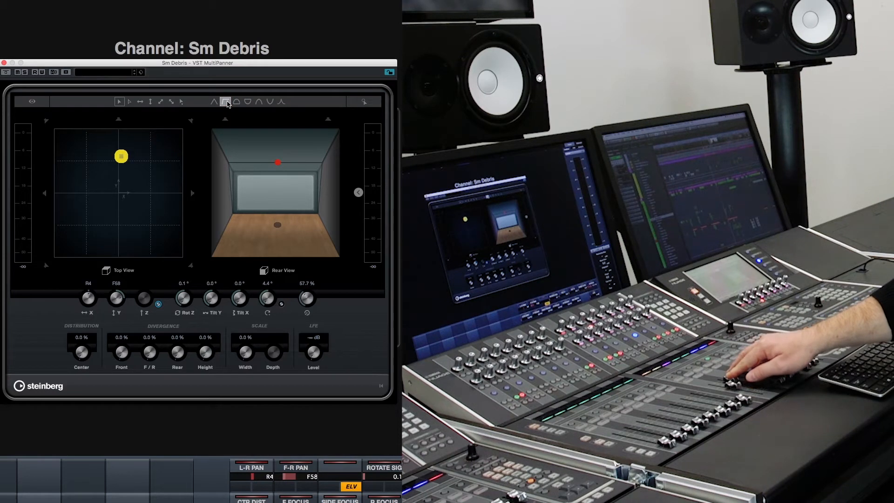
{"action": "left_click_drag", "start_coordinate": [121, 156], "coordinate": [121, 171]}
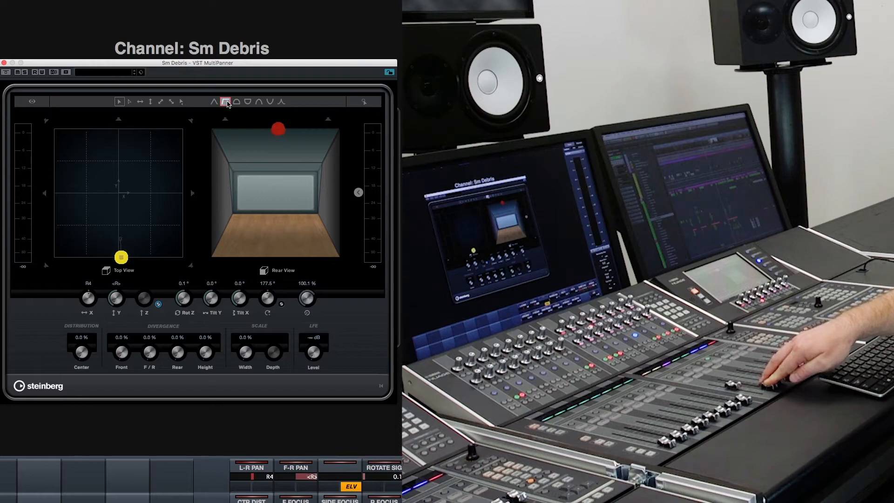
{"action": "left_click", "coordinate": [236, 101]}
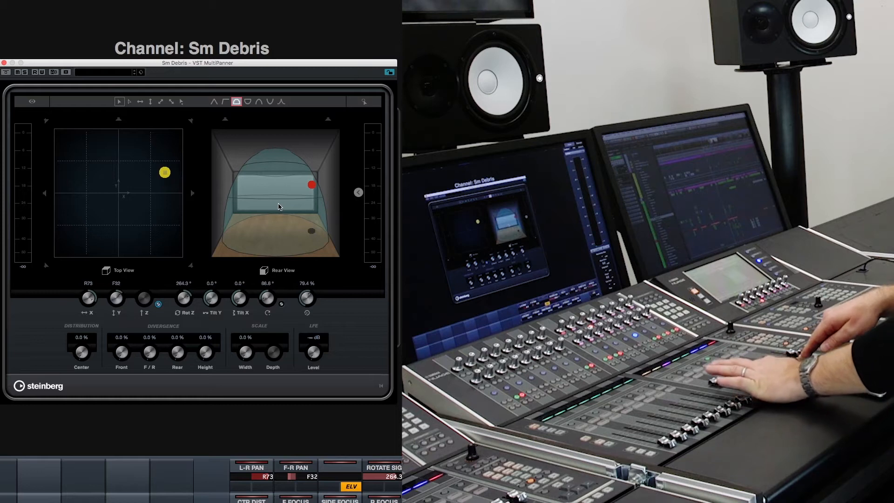
- Circle the source toward the front left and on to the left side, riding the dome's height
{"action": "left_click_drag", "start_coordinate": [164, 172], "coordinate": [174, 205]}
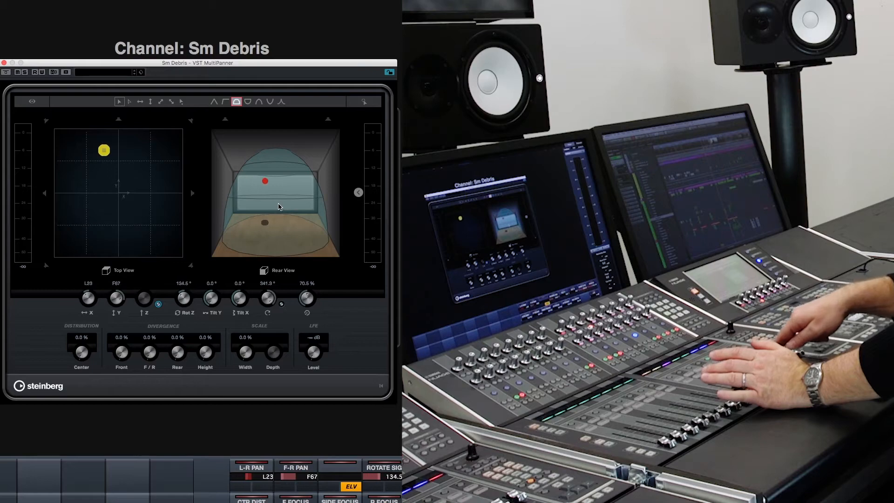
{"action": "left_click_drag", "start_coordinate": [103, 150], "coordinate": [72, 199]}
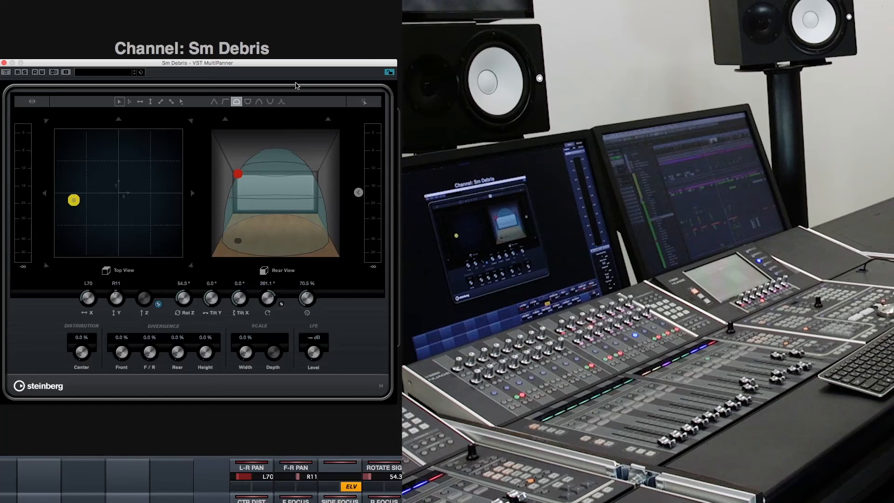
{"action": "mouse_move", "coordinate": [236, 101]}
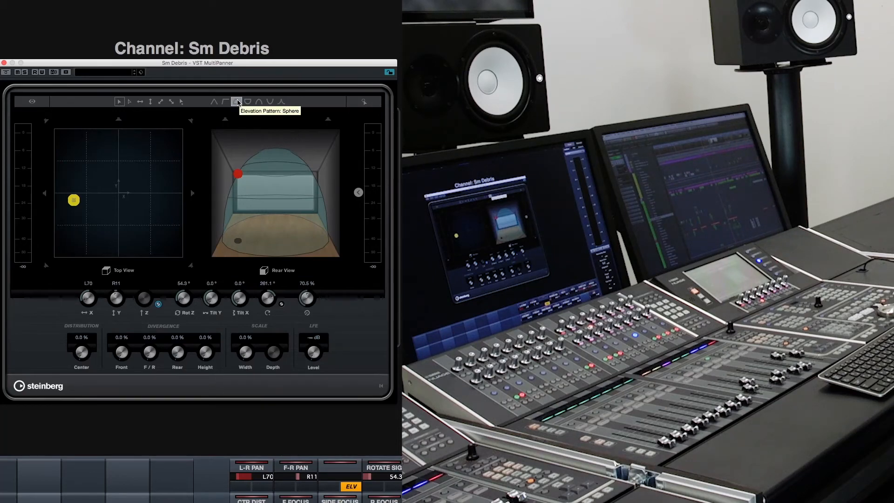
{"action": "left_click", "coordinate": [235, 102]}
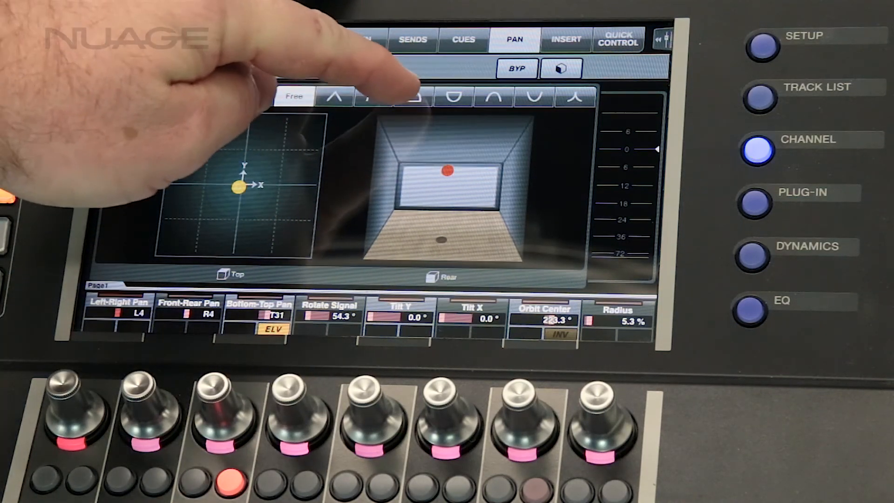
- On the Nuage touchscreen choose Wedge, then move the source from the rear to the front so it rises
{"action": "left_click", "coordinate": [414, 96]}
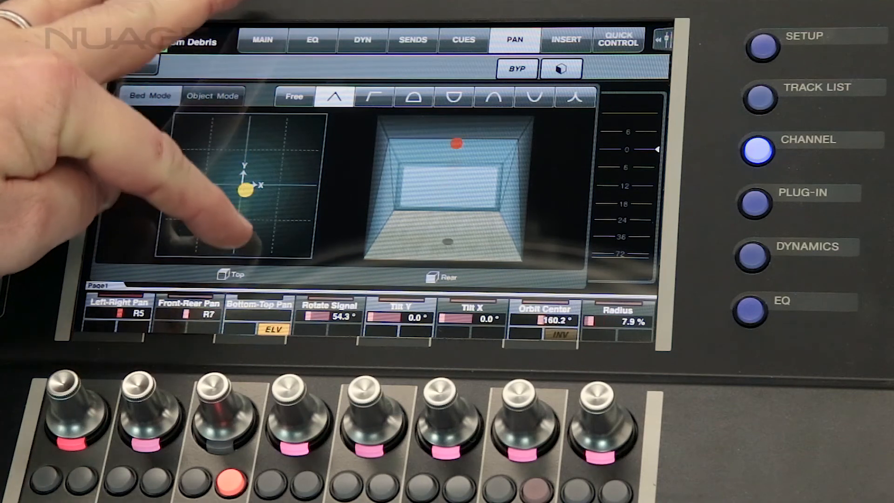
{"action": "left_click_drag", "start_coordinate": [245, 188], "coordinate": [234, 236]}
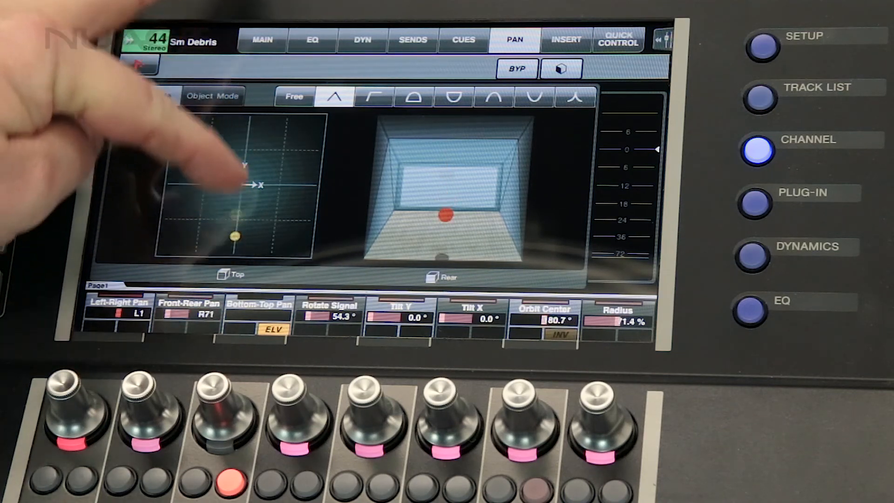
{"action": "left_click_drag", "start_coordinate": [234, 237], "coordinate": [245, 137]}
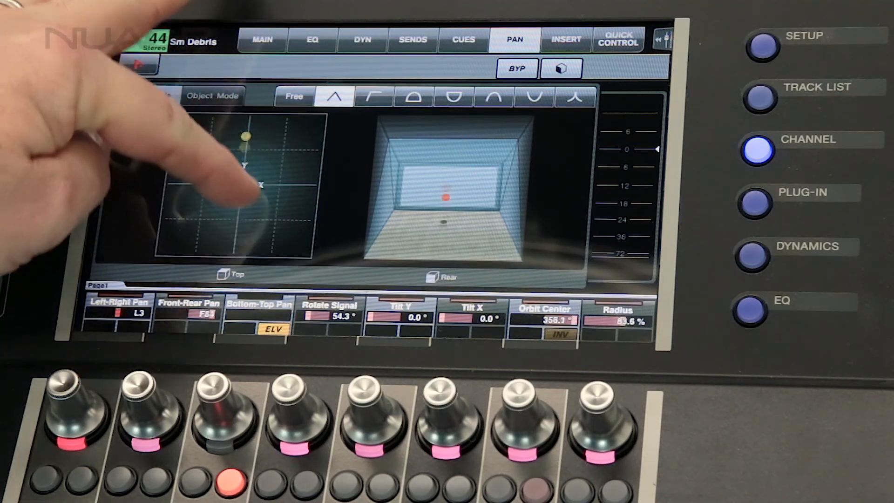